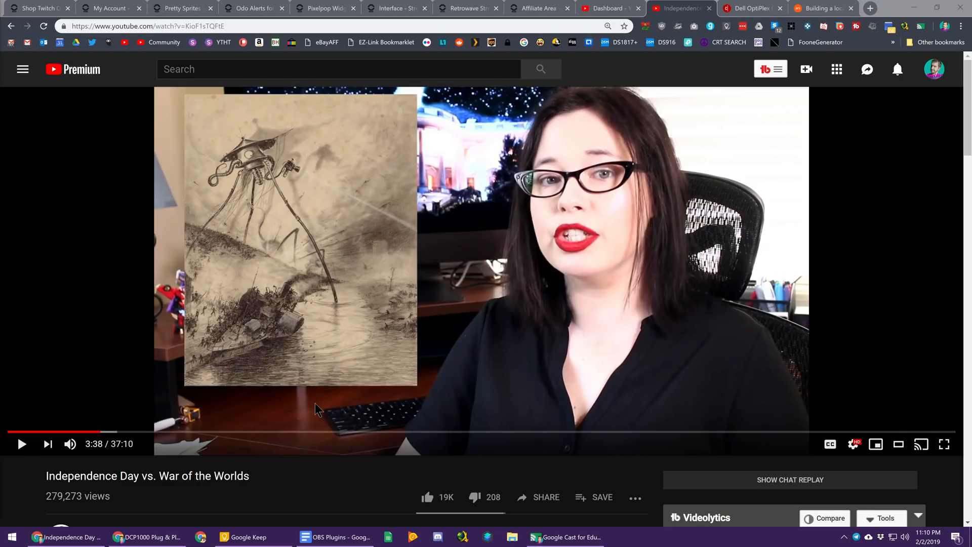
{"action": "mouse_move", "coordinate": [735, 117]}
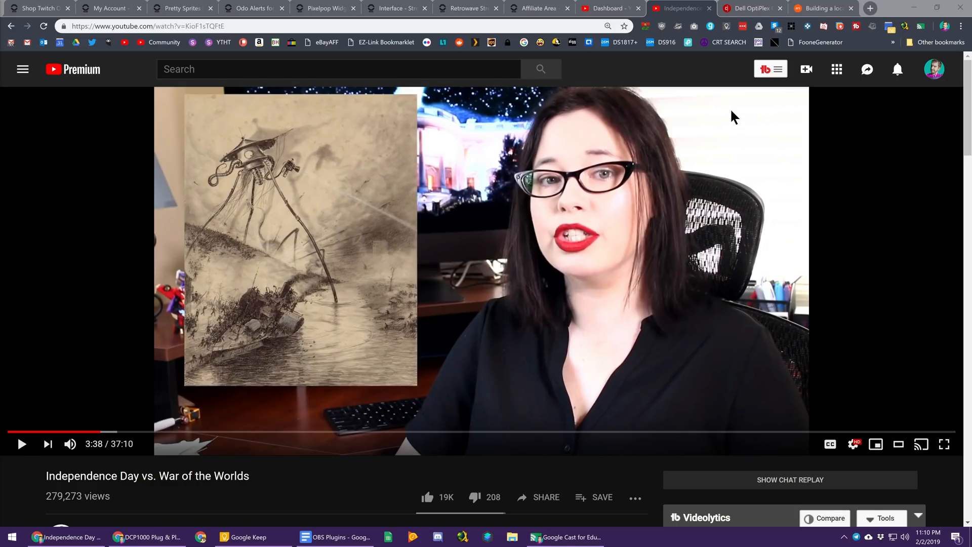
{"action": "mouse_move", "coordinate": [699, 77]}
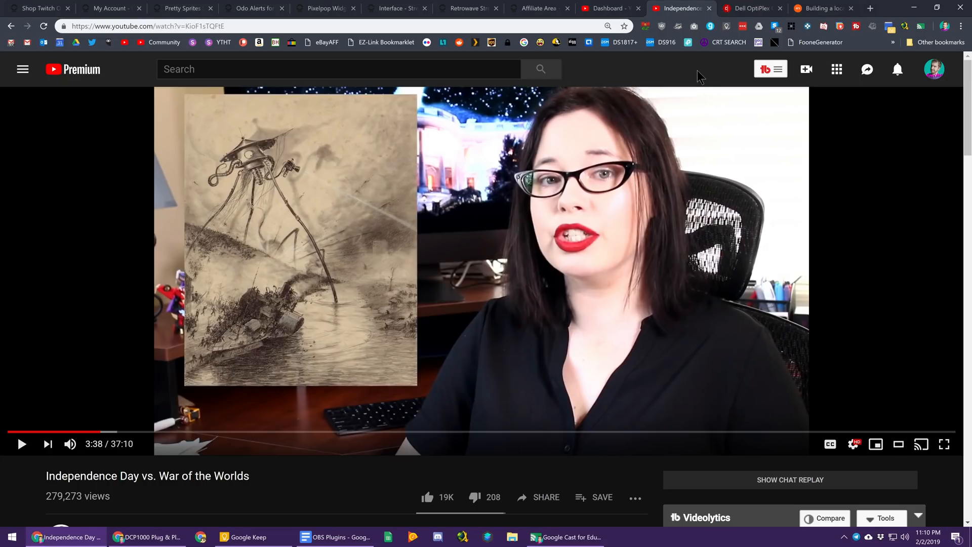
{"action": "mouse_move", "coordinate": [898, 14]}
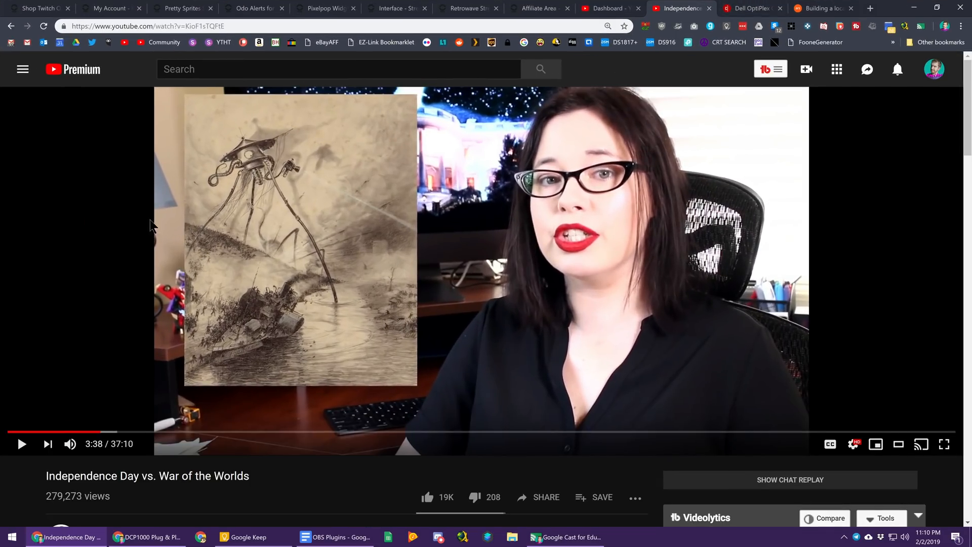
Rewind the War of the Worlds video to 3:32, then visit the YouTube home page.
{"action": "left_click", "coordinate": [21, 444]}
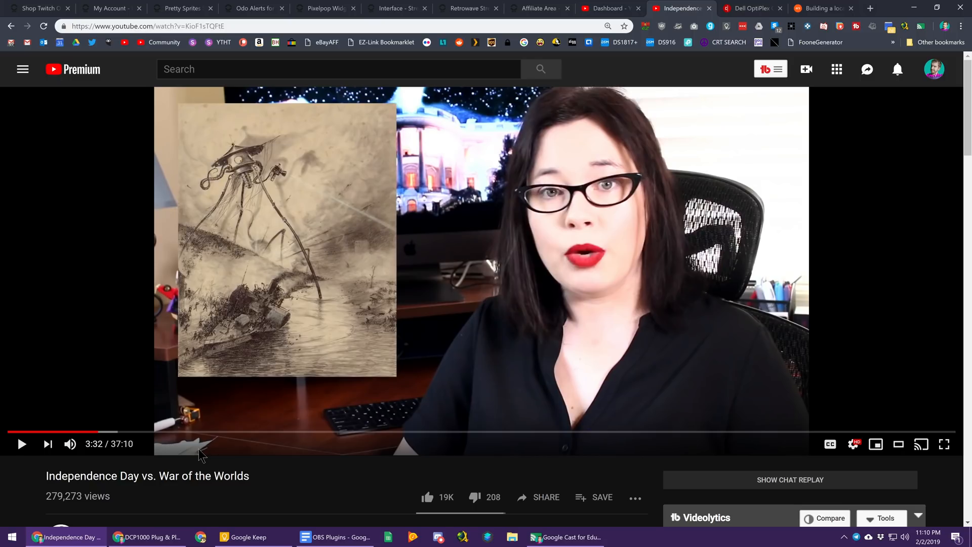
{"action": "mouse_move", "coordinate": [205, 409]}
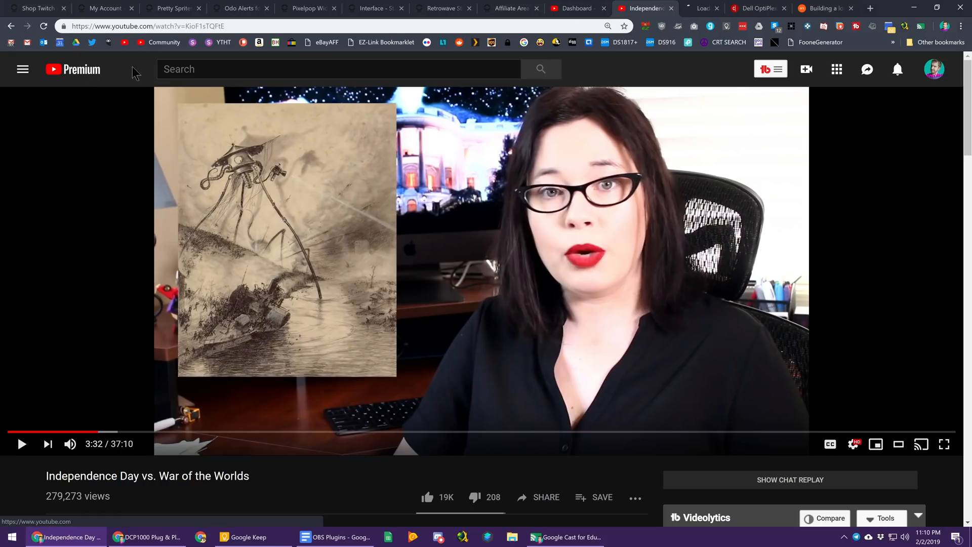
{"action": "left_click", "coordinate": [72, 69]}
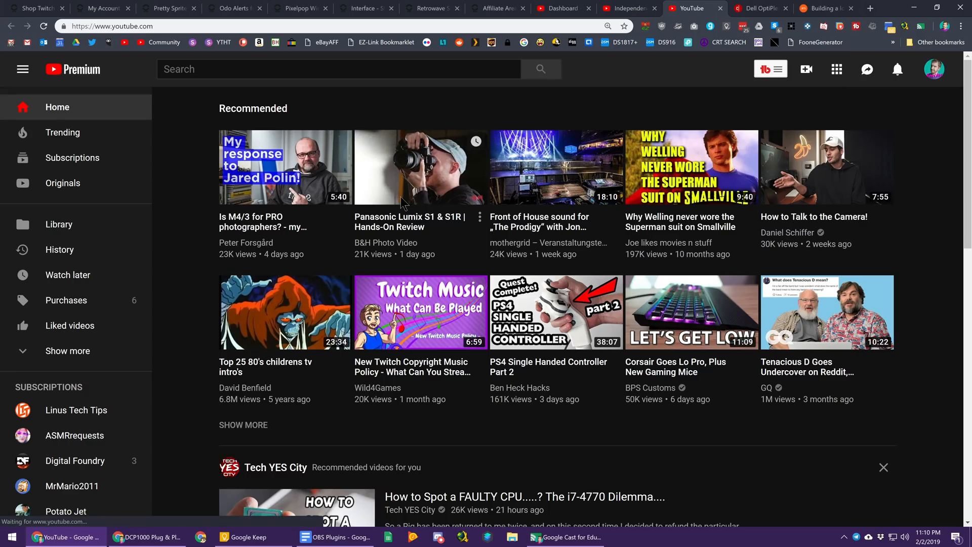
{"action": "mouse_move", "coordinate": [565, 144]}
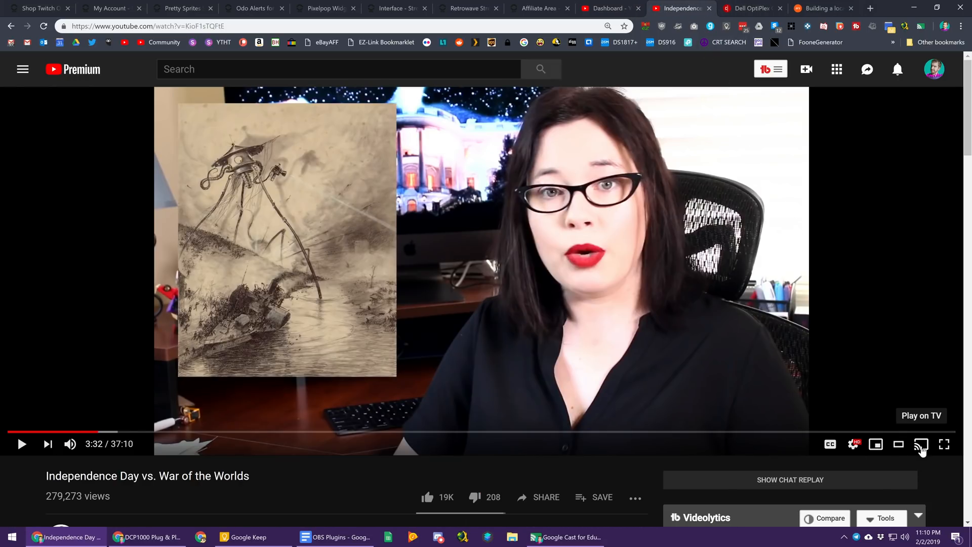
{"action": "left_click", "coordinate": [921, 444]}
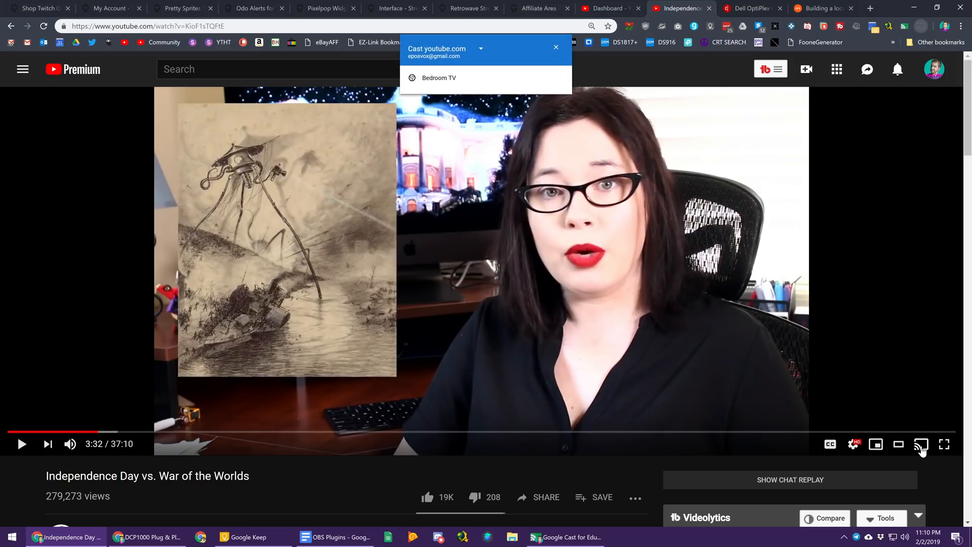
{"action": "mouse_move", "coordinate": [465, 83]}
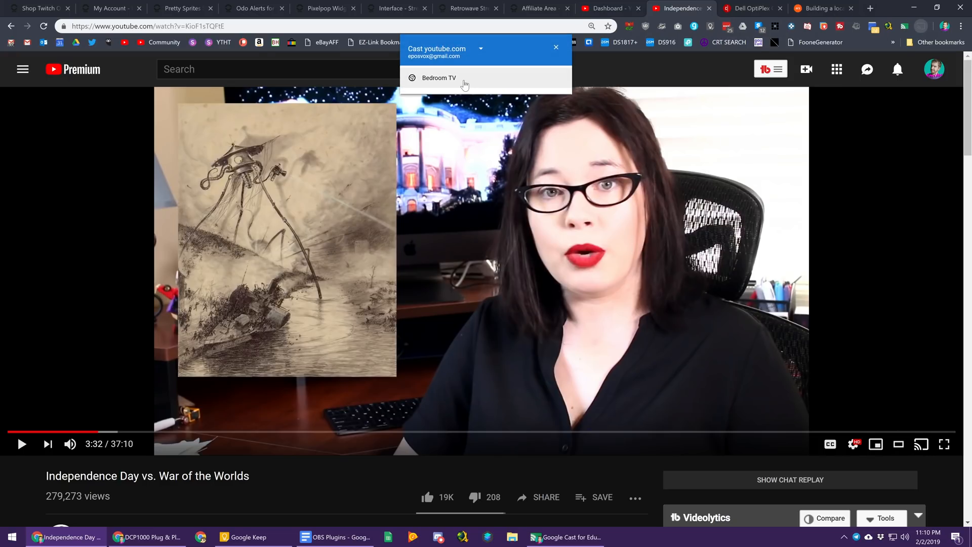
{"action": "mouse_move", "coordinate": [931, 453]}
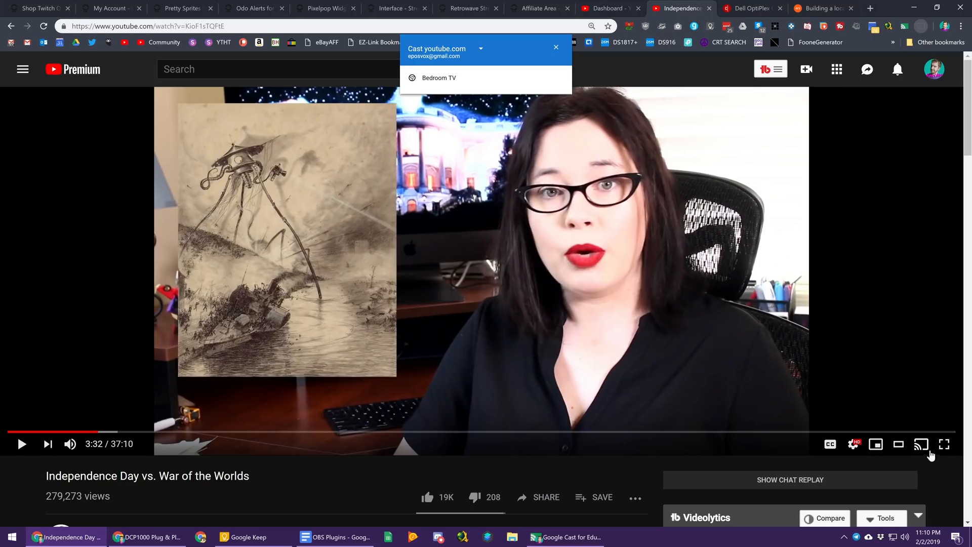
{"action": "mouse_move", "coordinate": [885, 440]}
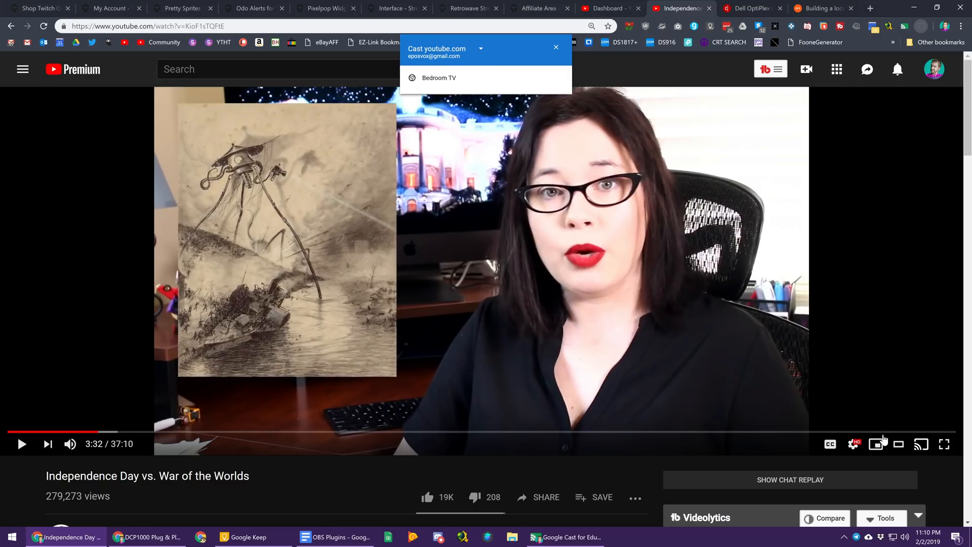
{"action": "left_click", "coordinate": [480, 49]}
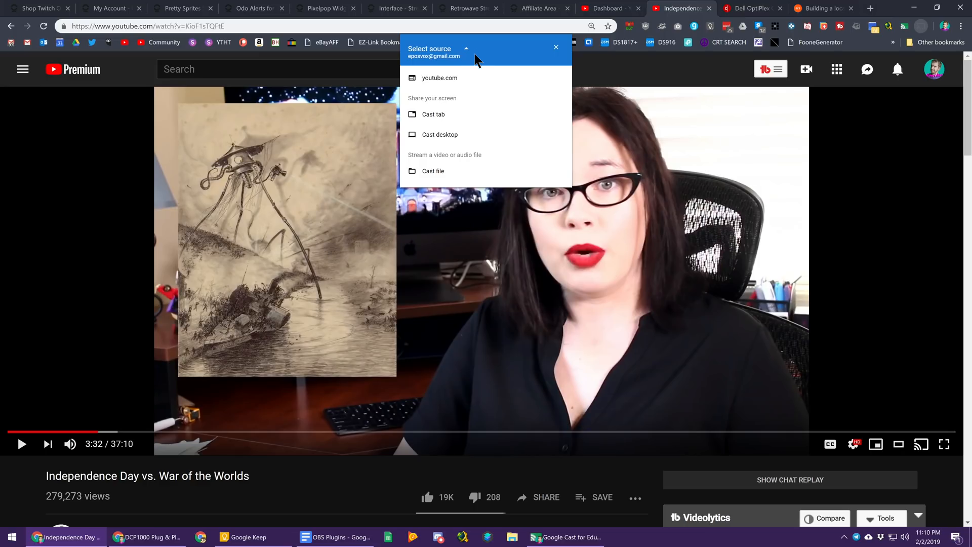
{"action": "left_click", "coordinate": [440, 78]}
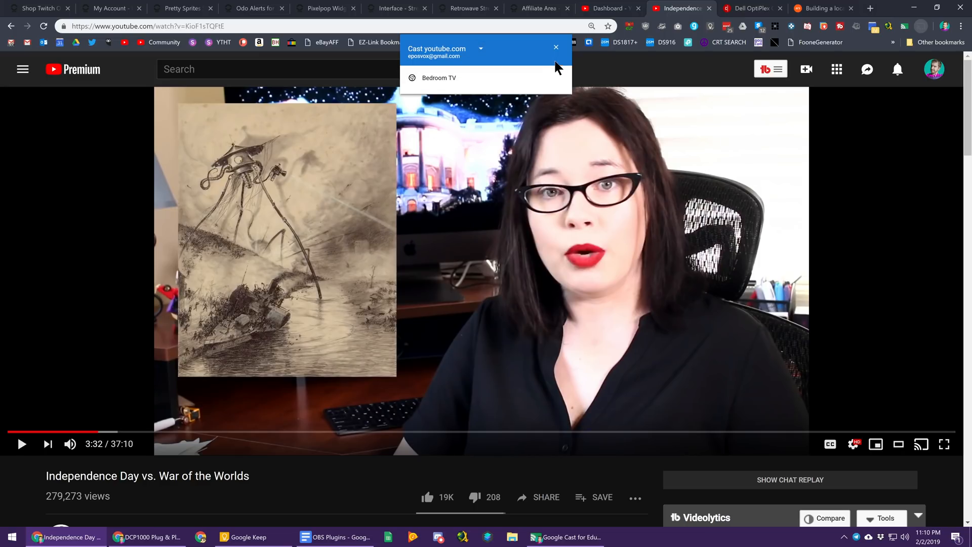
{"action": "left_click", "coordinate": [556, 47]}
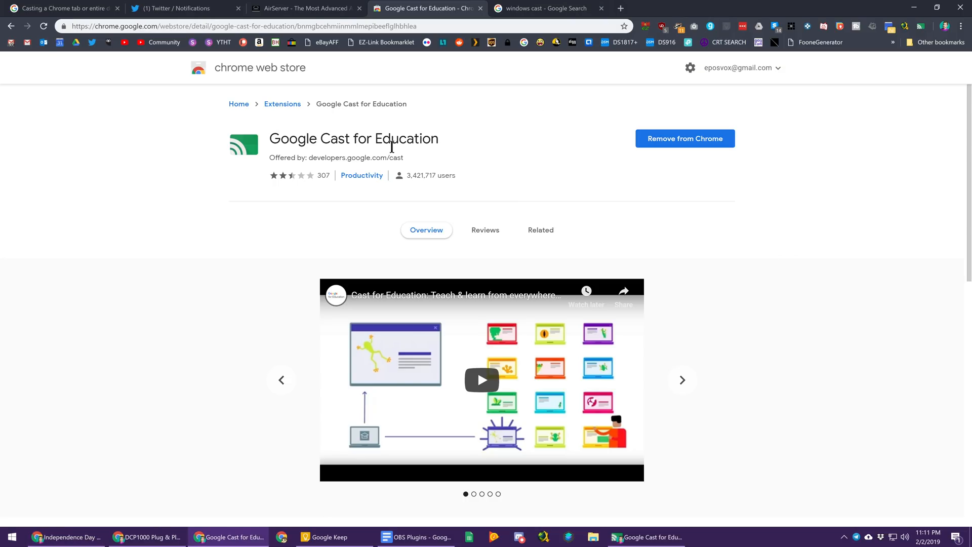
{"action": "scroll", "scroll_direction": "down", "scroll_amount": 3}
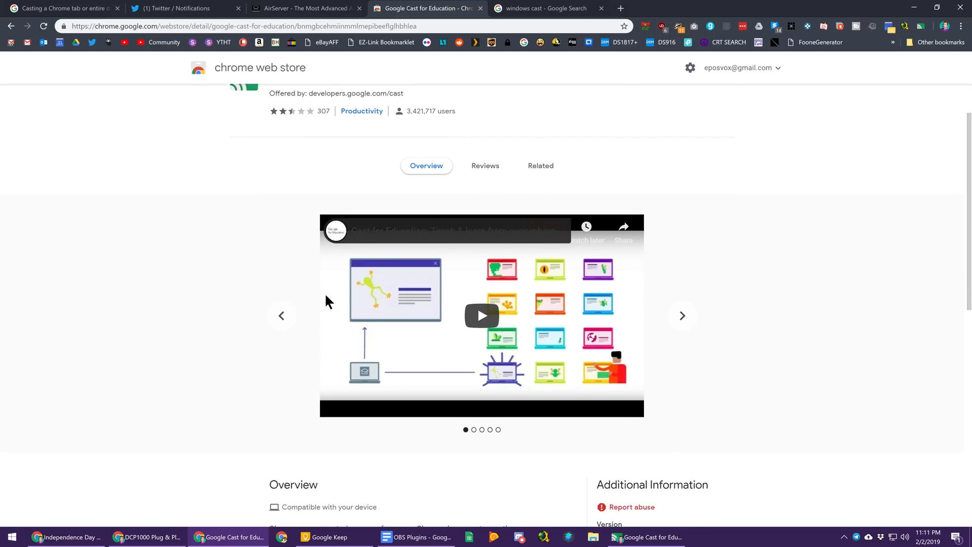
{"action": "scroll", "scroll_direction": "down", "scroll_amount": 3}
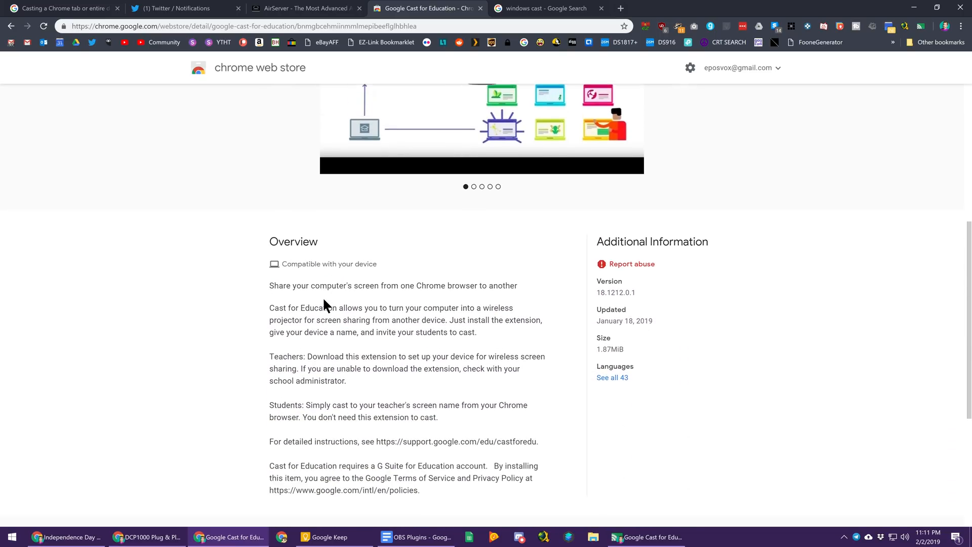
{"action": "scroll", "scroll_direction": "down", "scroll_amount": 3}
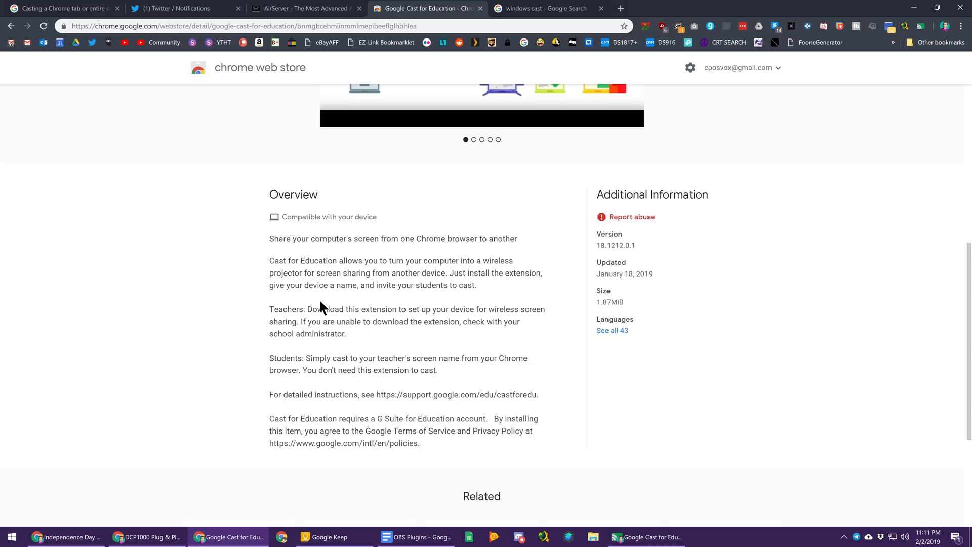
{"action": "left_click", "coordinate": [474, 139]}
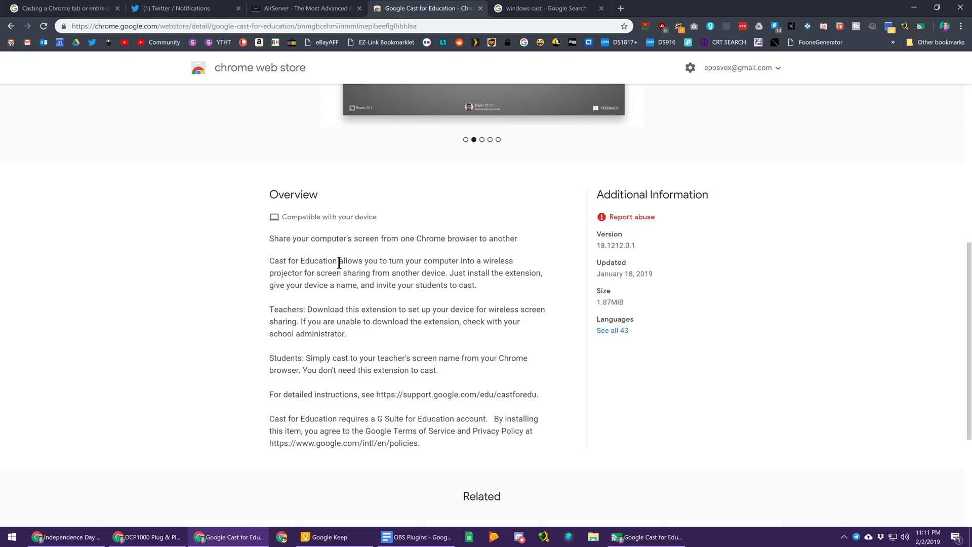
{"action": "mouse_move", "coordinate": [521, 252]}
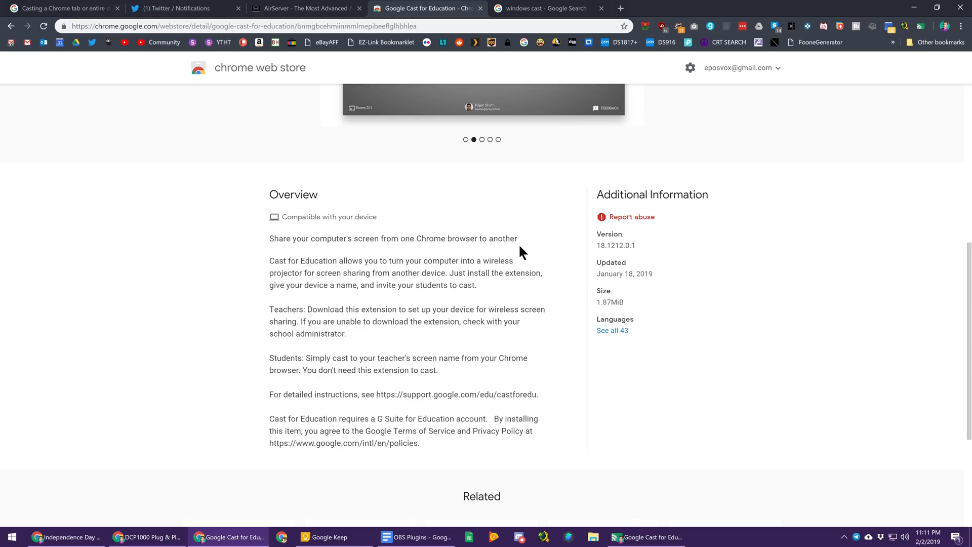
{"action": "scroll", "scroll_direction": "up", "scroll_amount": 3}
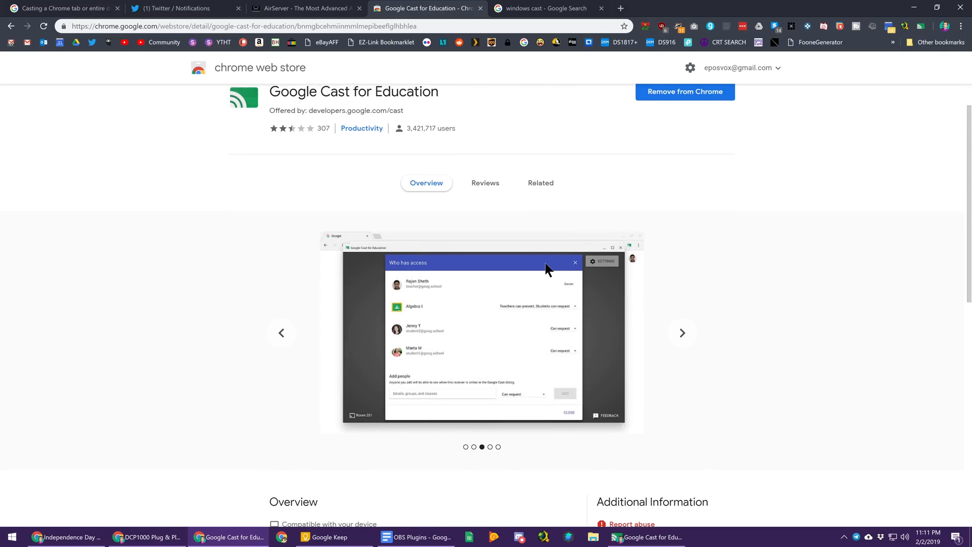
{"action": "scroll", "scroll_direction": "up", "scroll_amount": 3}
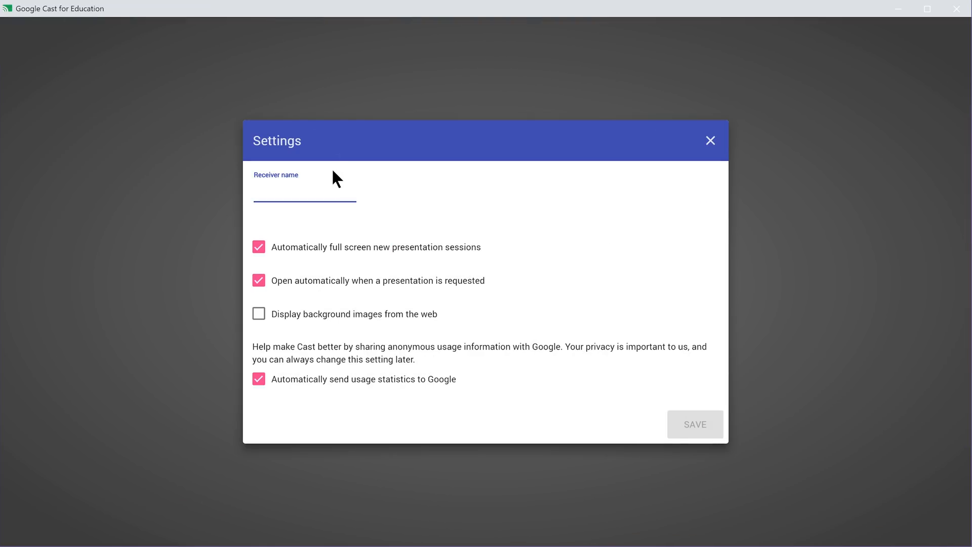
Save receiver name TRUNKS with automatic full screen and usage statistics turned off.
{"action": "type", "text": "TRUNKS"}
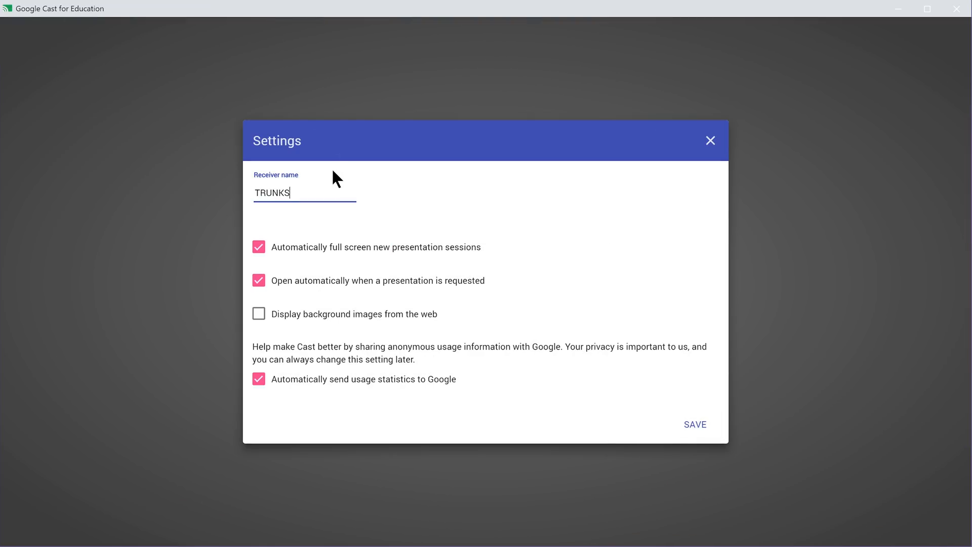
{"action": "left_click", "coordinate": [259, 246]}
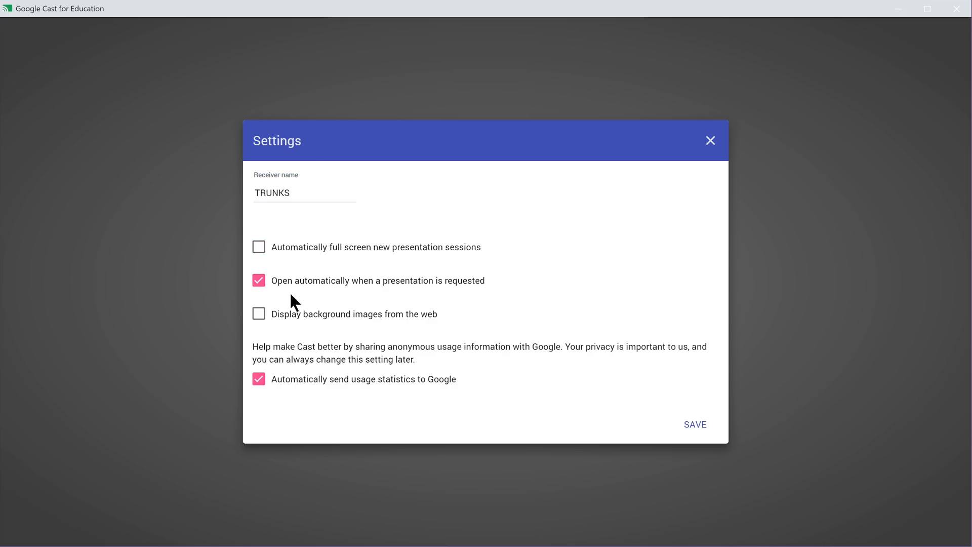
{"action": "left_click", "coordinate": [695, 424]}
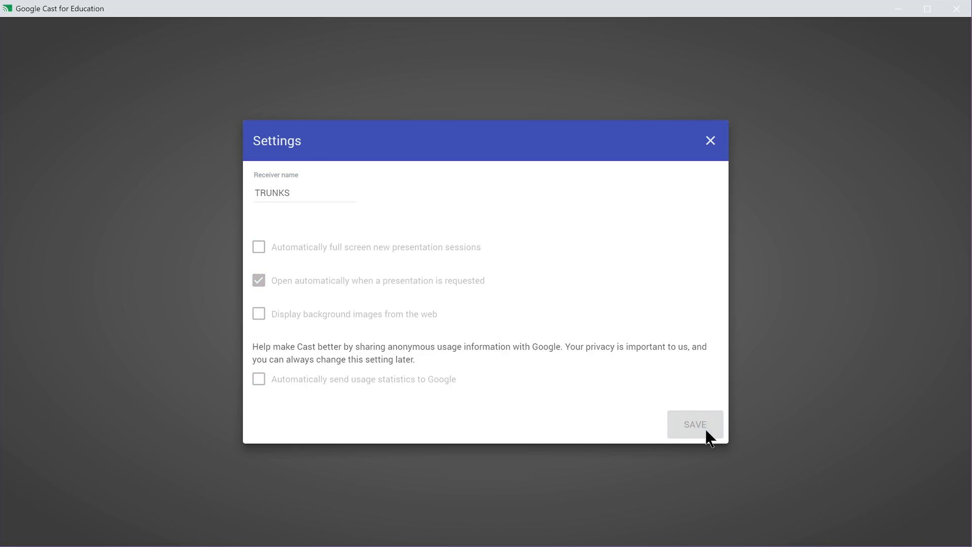
{"action": "left_click", "coordinate": [694, 425]}
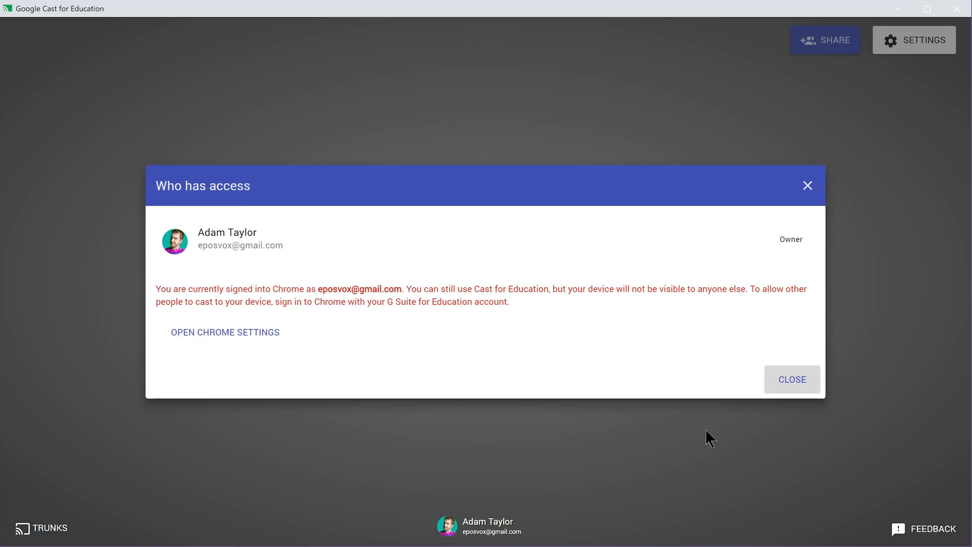
{"action": "mouse_move", "coordinate": [359, 356]}
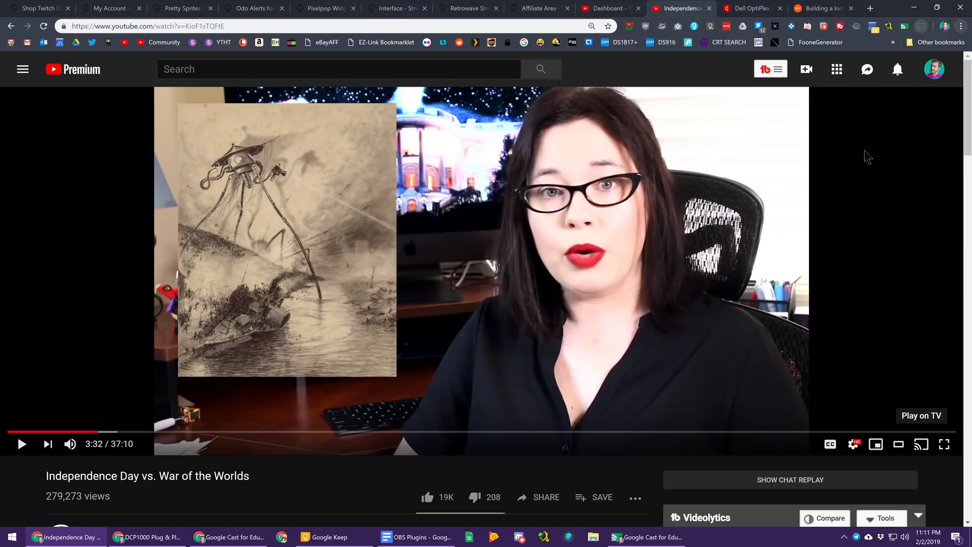
Choose Zezima from the Cast extension's device list to cast the YouTube tab.
{"action": "left_click", "coordinate": [922, 444]}
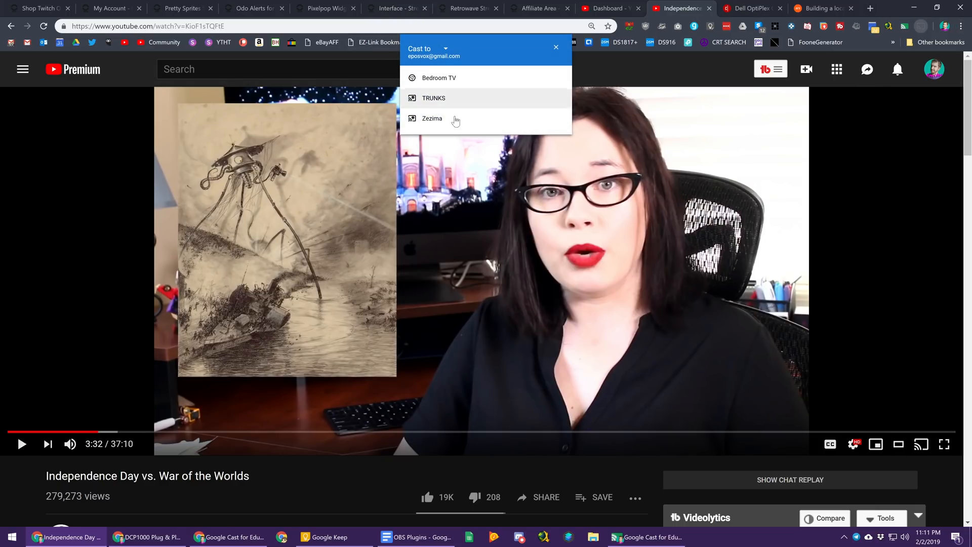
{"action": "mouse_move", "coordinate": [454, 119]}
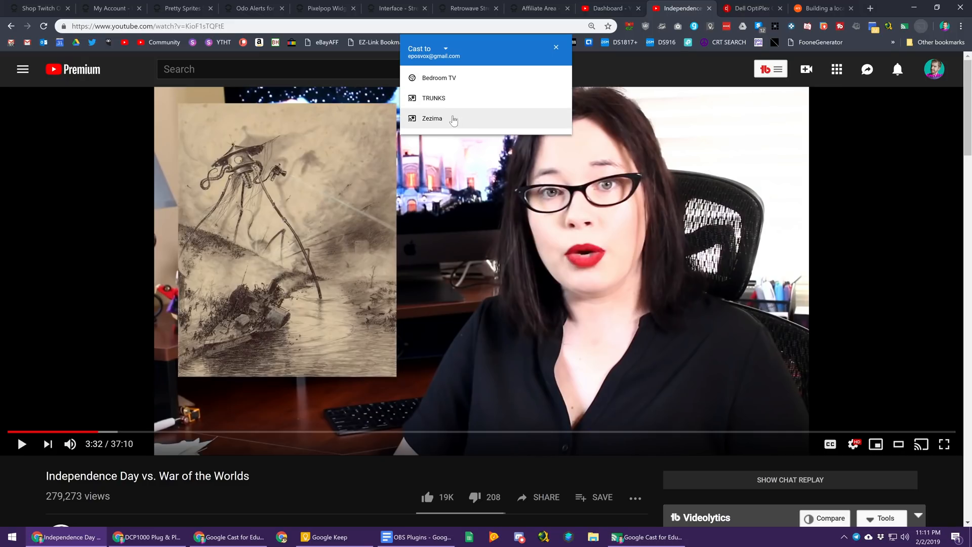
{"action": "mouse_move", "coordinate": [920, 445]}
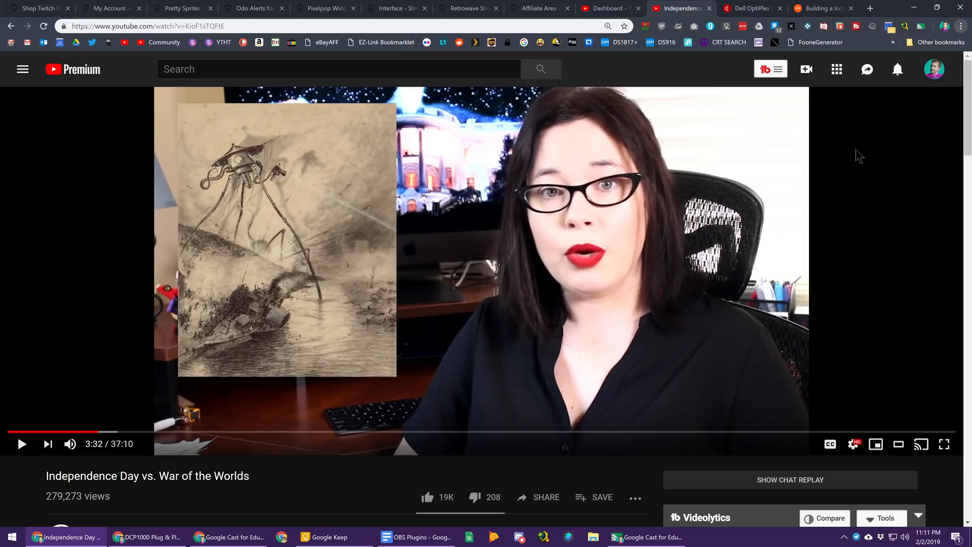
{"action": "left_click", "coordinate": [922, 444]}
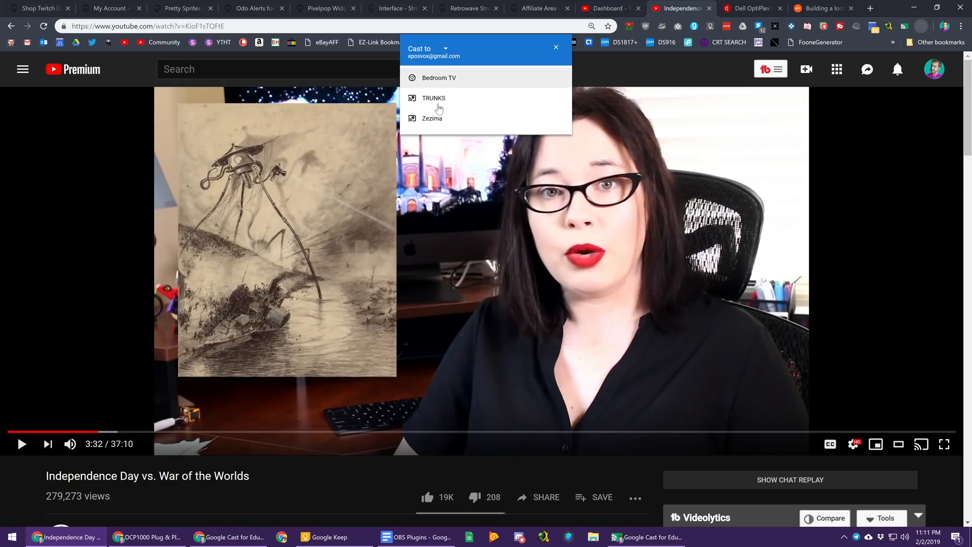
{"action": "mouse_move", "coordinate": [454, 104]}
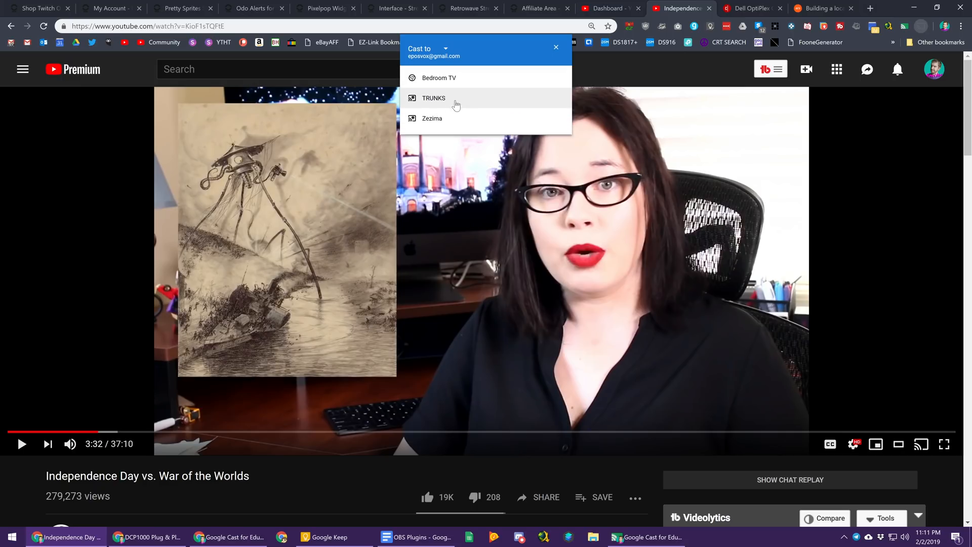
{"action": "mouse_move", "coordinate": [434, 122]}
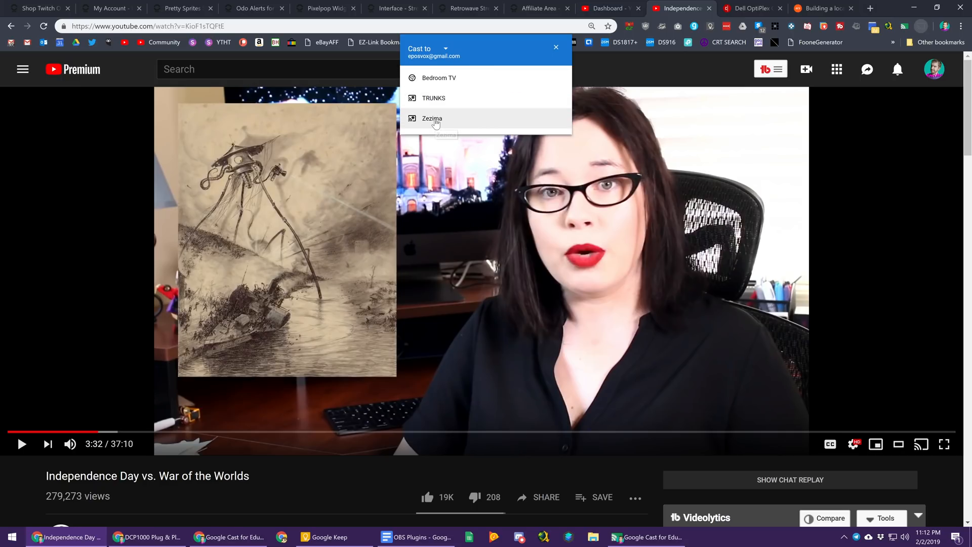
{"action": "left_click", "coordinate": [432, 119]}
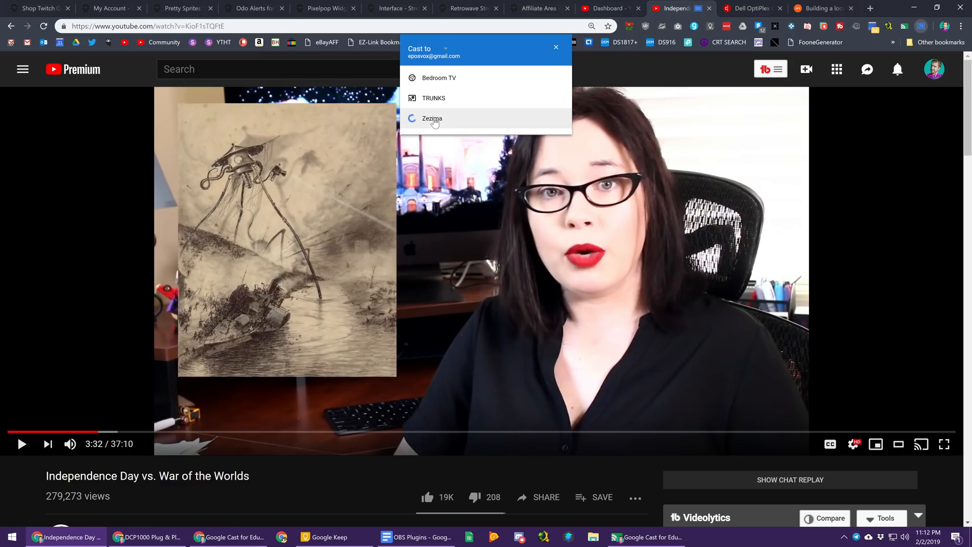
{"action": "left_click", "coordinate": [431, 118]}
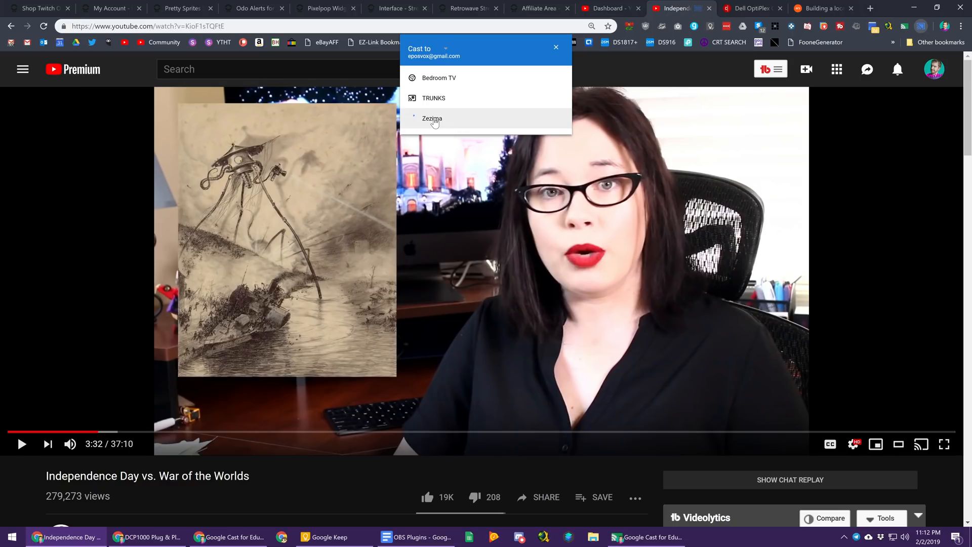
{"action": "left_click", "coordinate": [432, 119]}
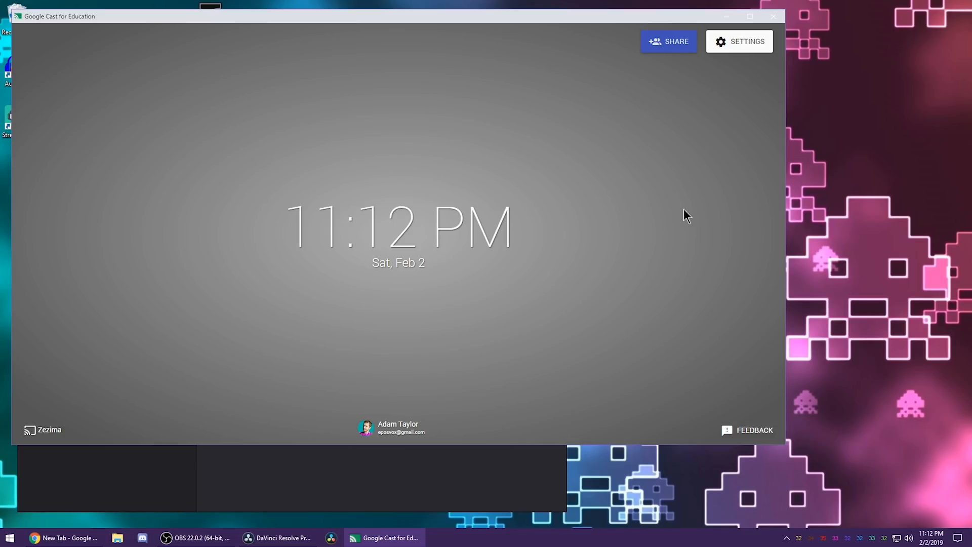
Watch the cast tab appear on Zezima and pause the video at 3:37.
{"action": "left_click", "coordinate": [668, 41]}
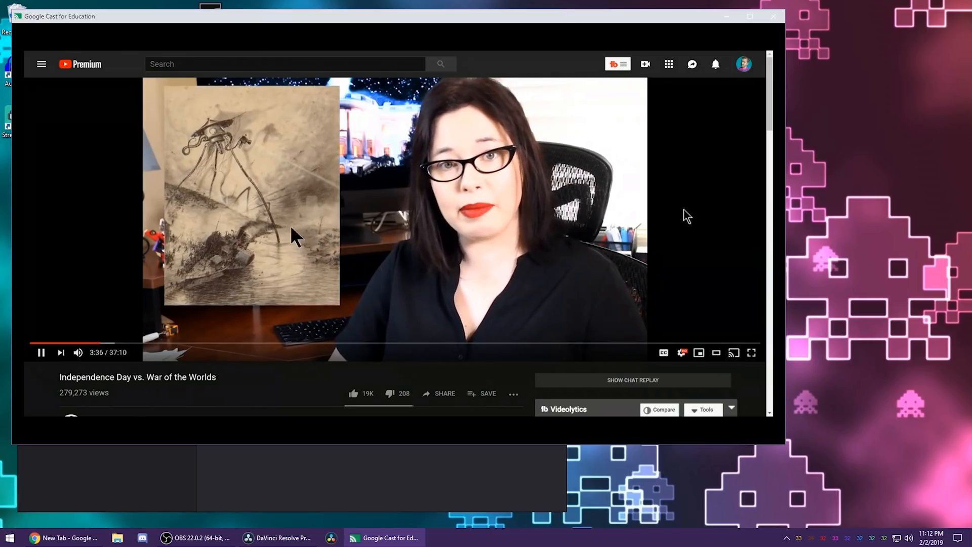
{"action": "left_click", "coordinate": [41, 353]}
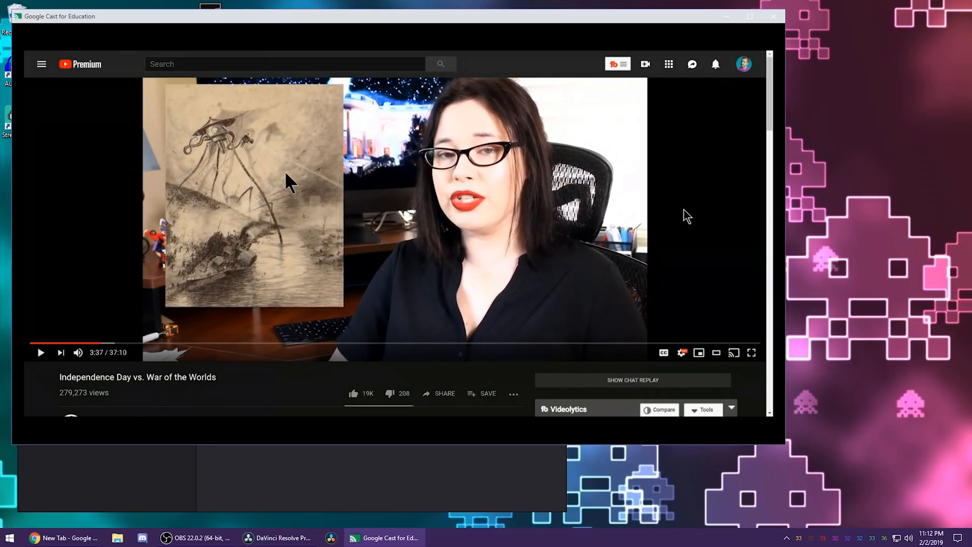
{"action": "mouse_move", "coordinate": [325, 261]}
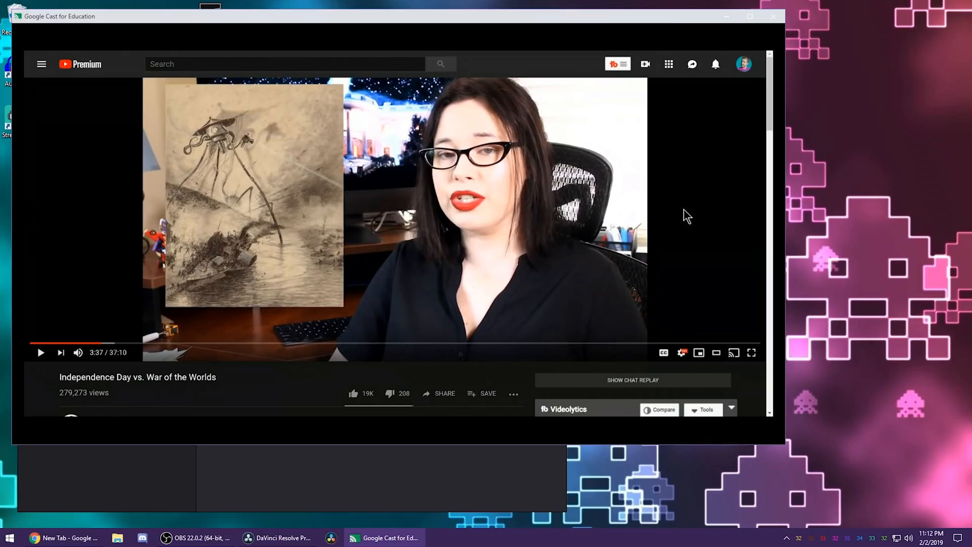
{"action": "mouse_move", "coordinate": [620, 334]}
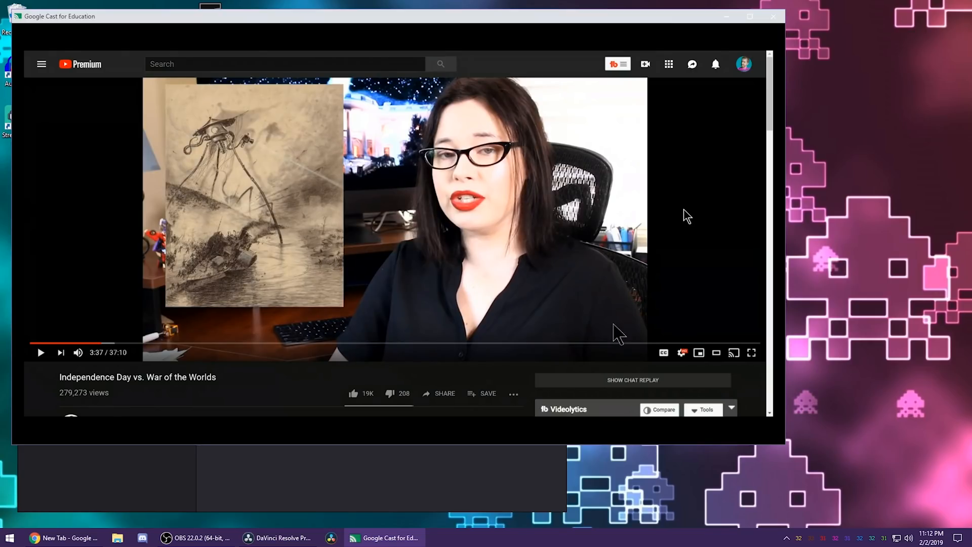
{"action": "mouse_move", "coordinate": [688, 91]}
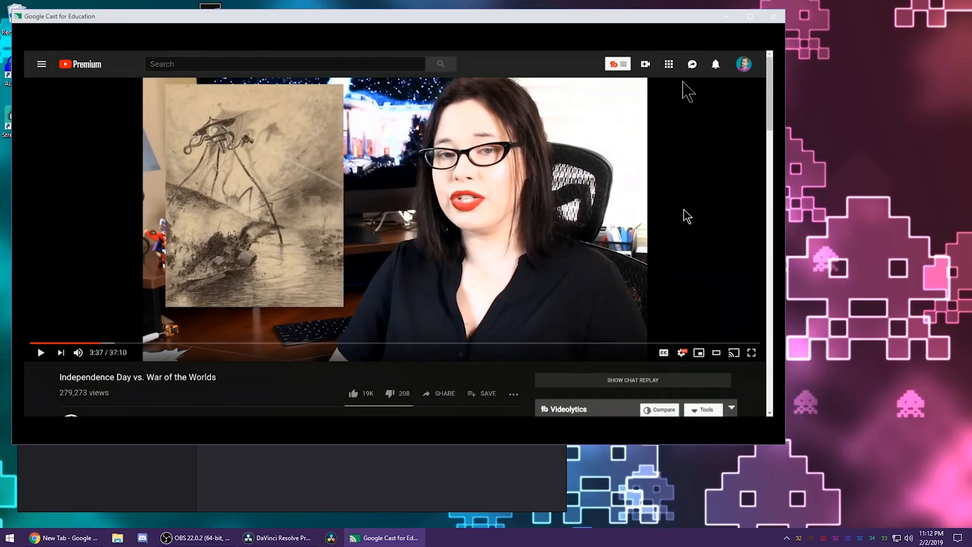
{"action": "mouse_move", "coordinate": [732, 59]}
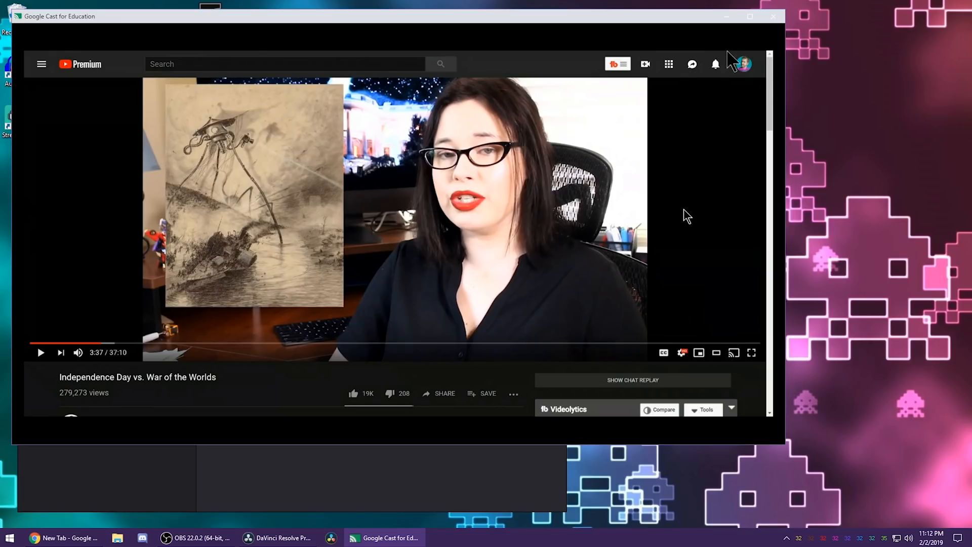
{"action": "mouse_move", "coordinate": [323, 115]}
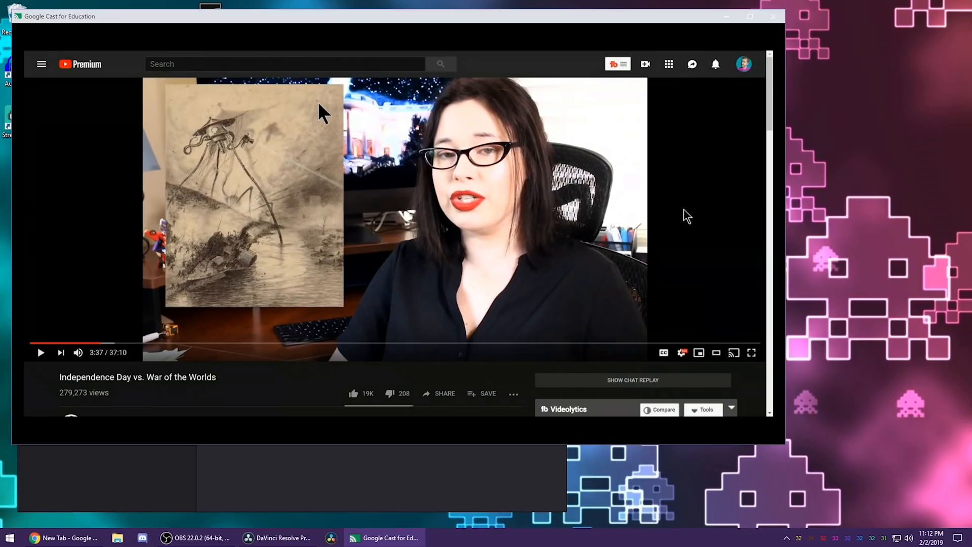
{"action": "left_click", "coordinate": [749, 17]}
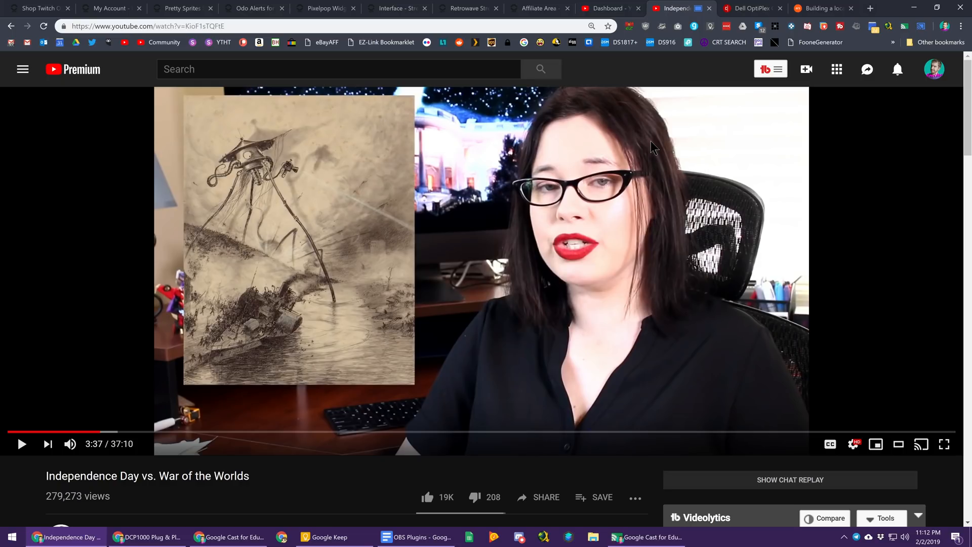
{"action": "mouse_move", "coordinate": [904, 60]}
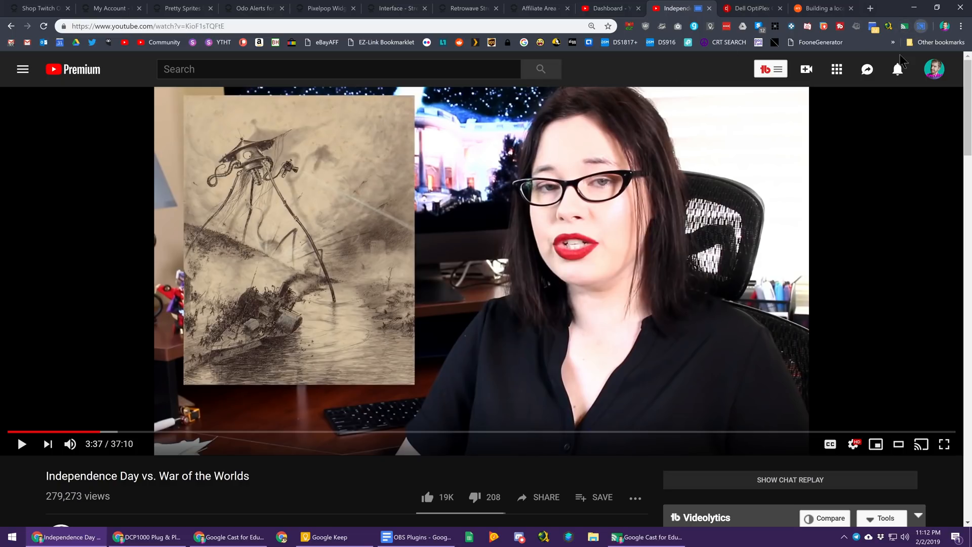
Stop the Zezima tab cast from the toolbar Cast popup and close the popup.
{"action": "left_click", "coordinate": [922, 26]}
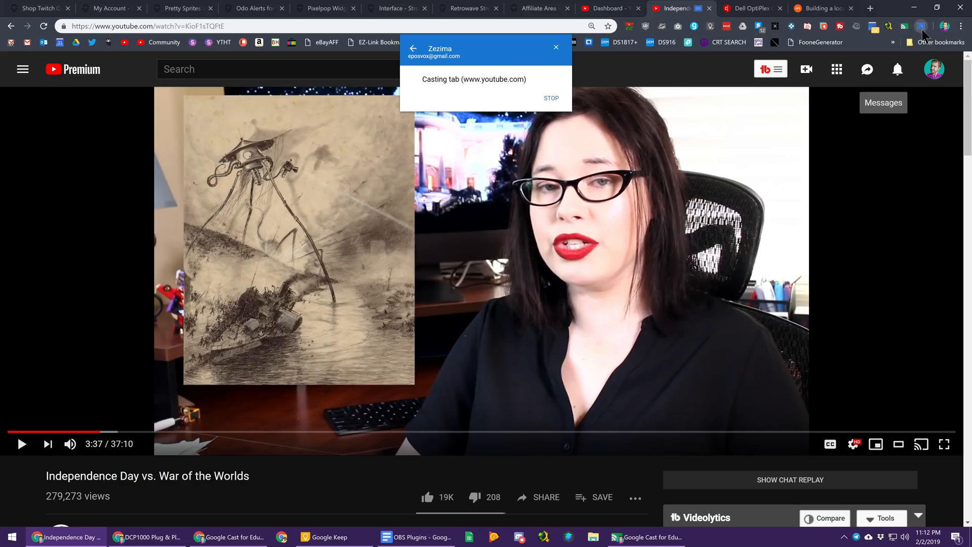
{"action": "left_click", "coordinate": [413, 49]}
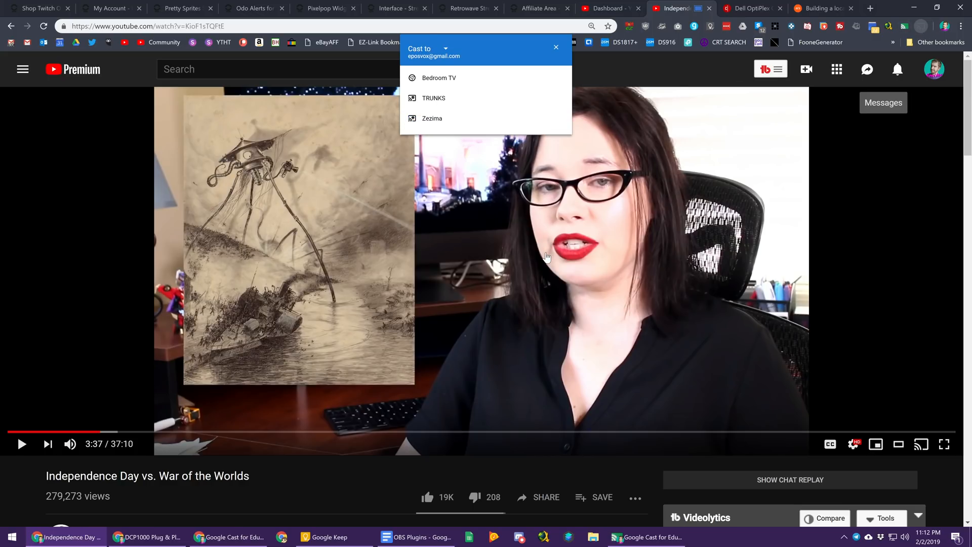
{"action": "mouse_move", "coordinate": [647, 71]}
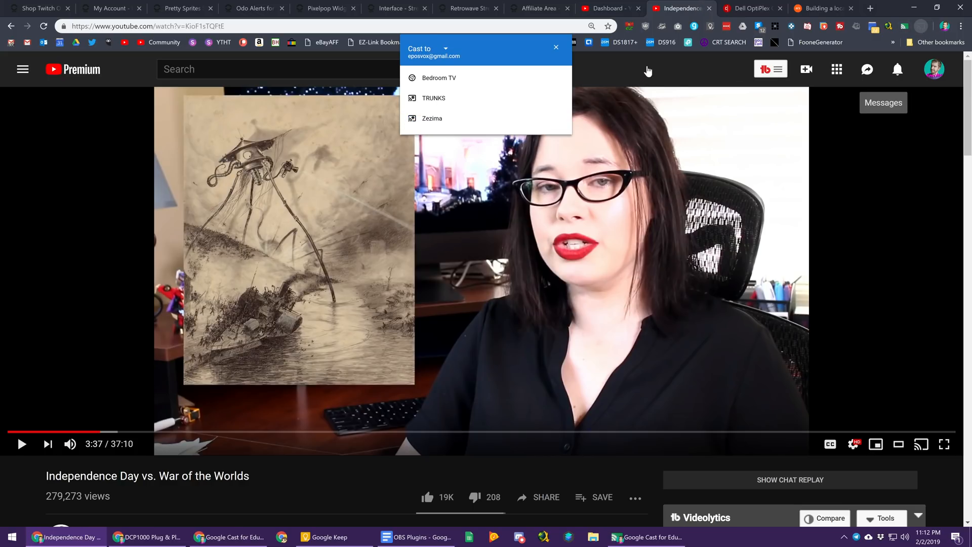
{"action": "left_click", "coordinate": [556, 47]}
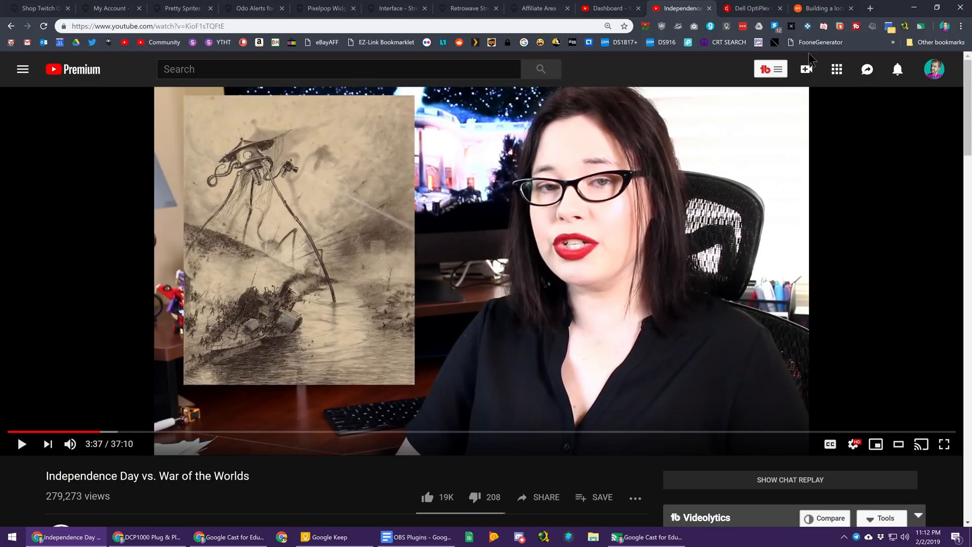
{"action": "mouse_move", "coordinate": [229, 537]}
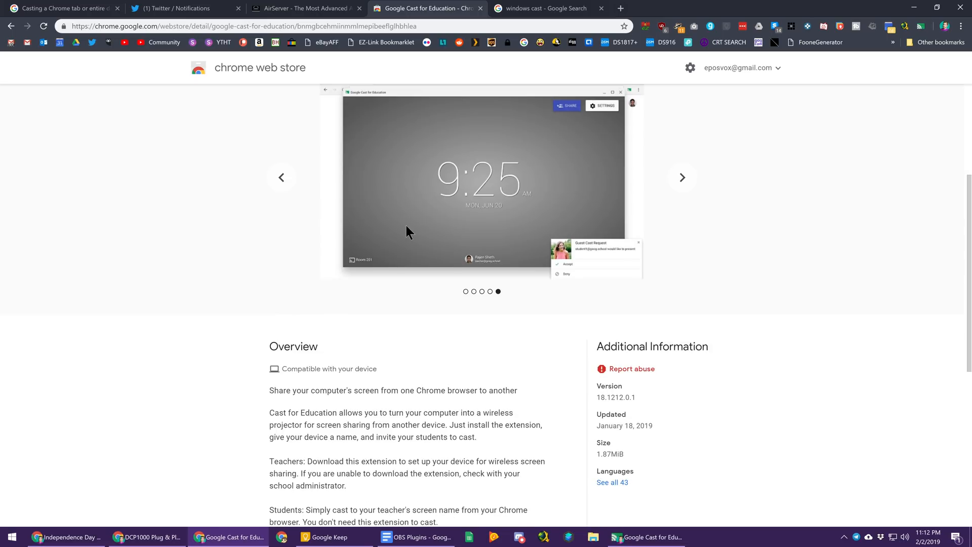
Scroll the Google Cast for Education Web Store listing to view its overview and version details.
{"action": "scroll", "scroll_direction": "up", "scroll_amount": 3}
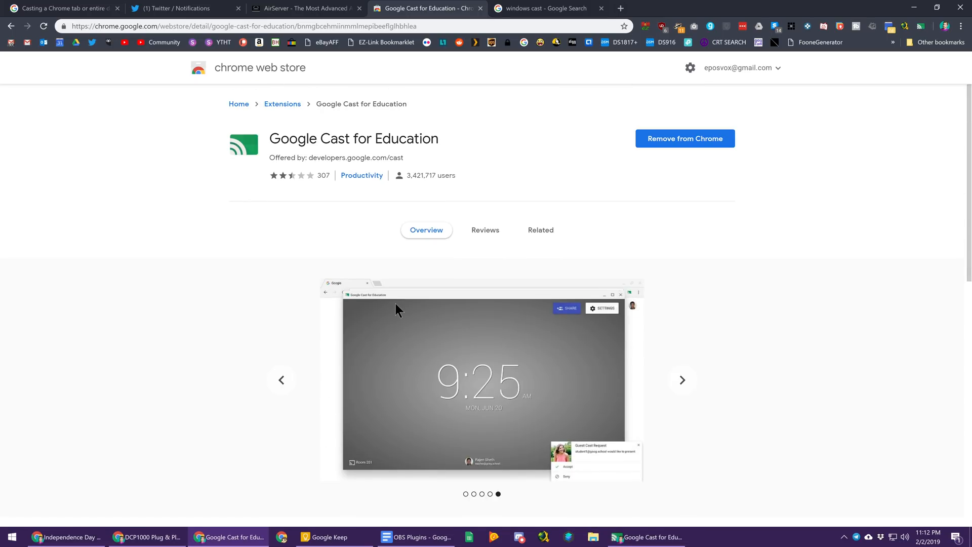
{"action": "mouse_move", "coordinate": [397, 305]}
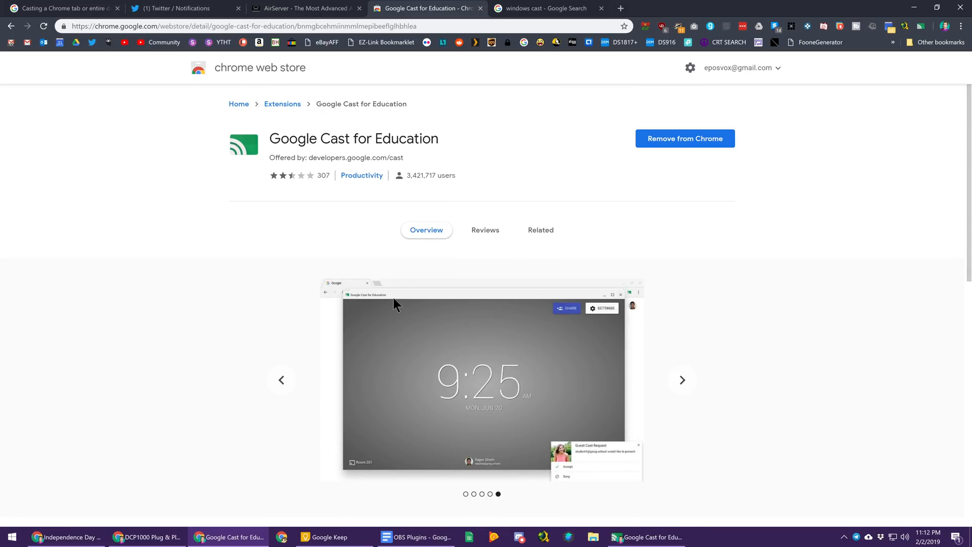
{"action": "scroll", "scroll_direction": "down", "scroll_amount": 3}
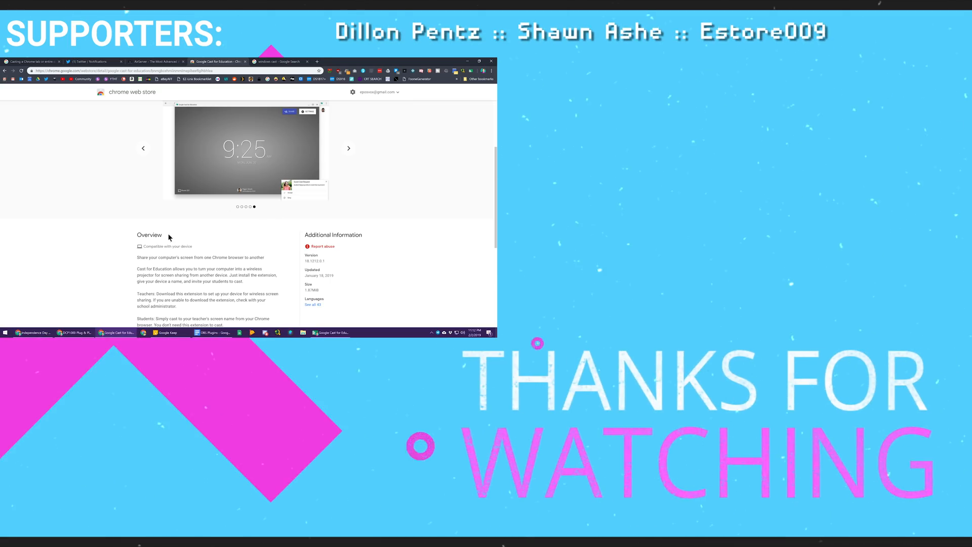
{"action": "scroll", "scroll_direction": "down", "scroll_amount": 3}
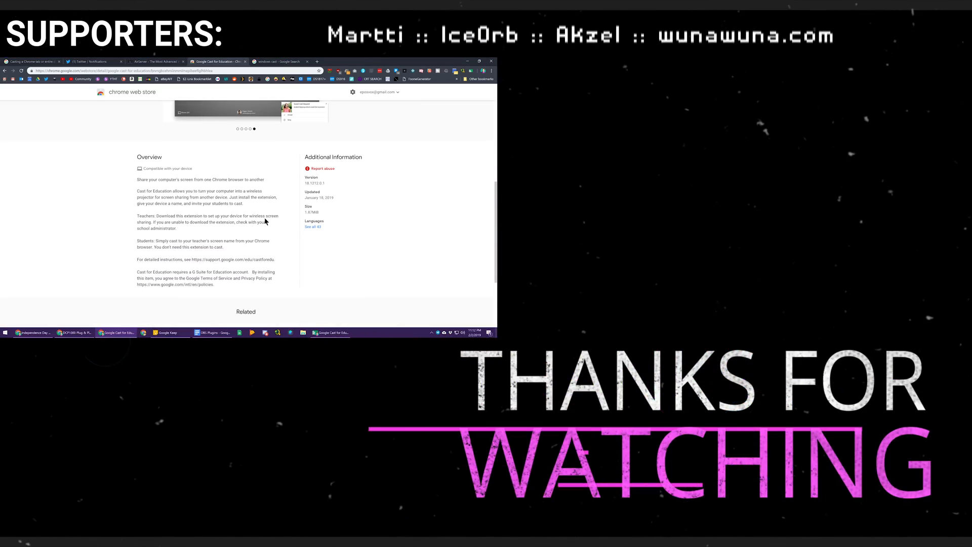